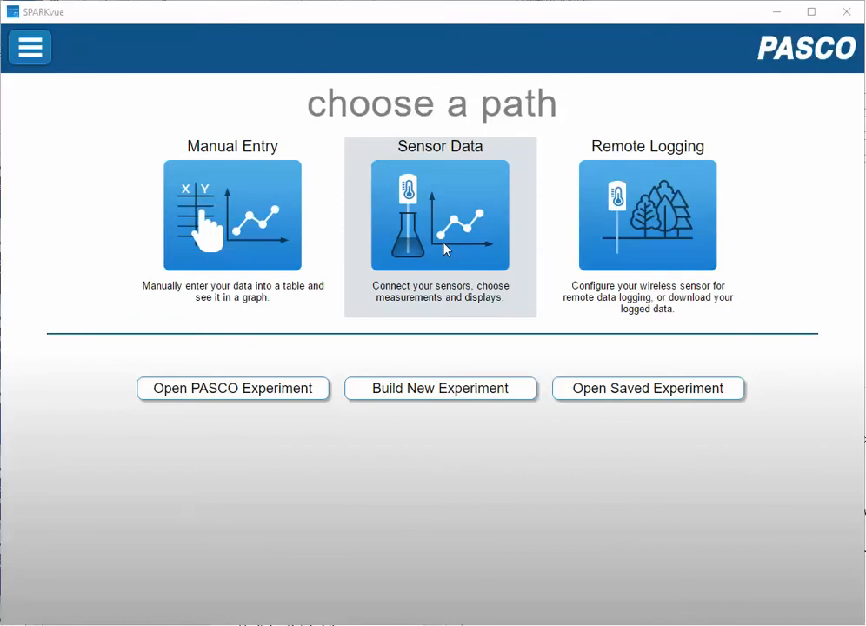
# Start a new experiment from the Sensor Data path
pyautogui.click(440, 216)
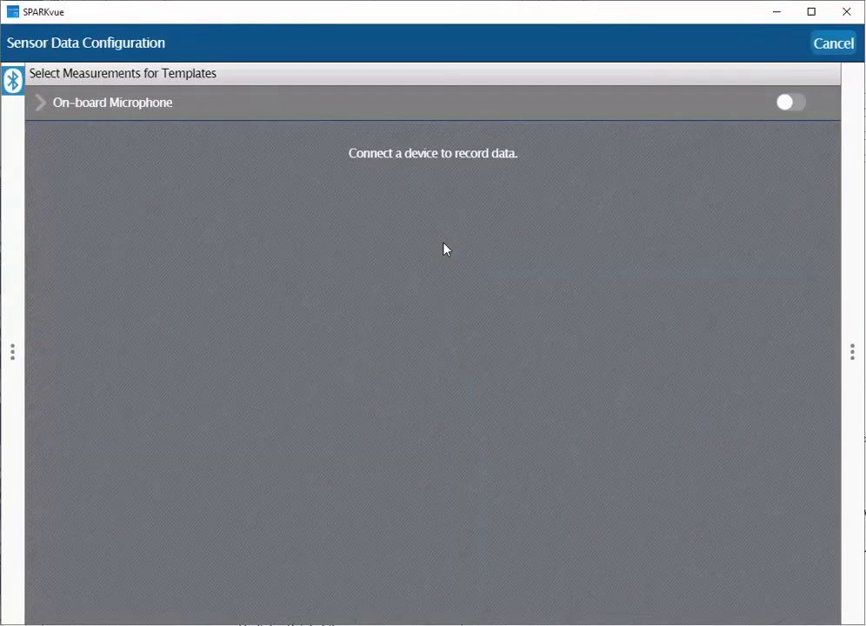
# Connect the wireless 971-259 Smart Gate via Bluetooth
pyautogui.click(11, 80)
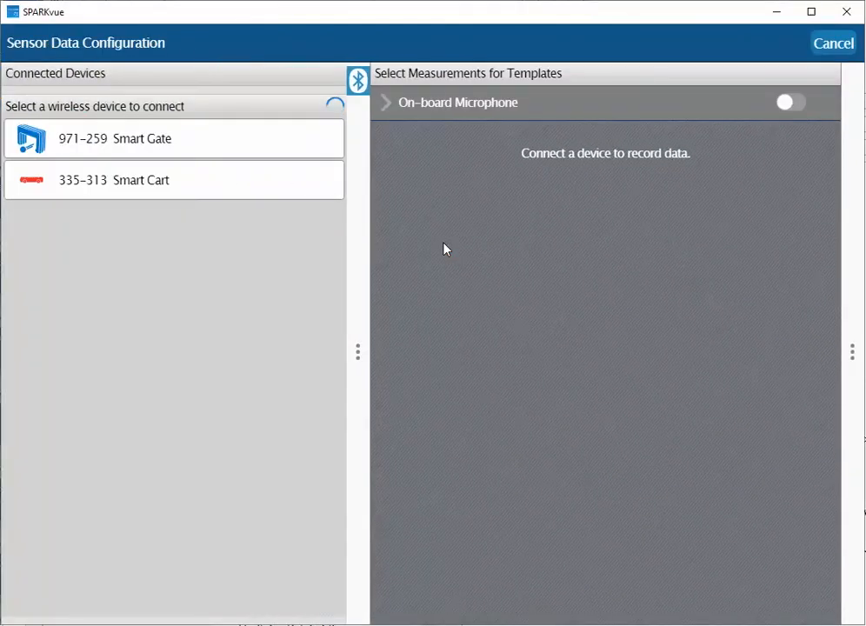
pyautogui.moveTo(232, 137)
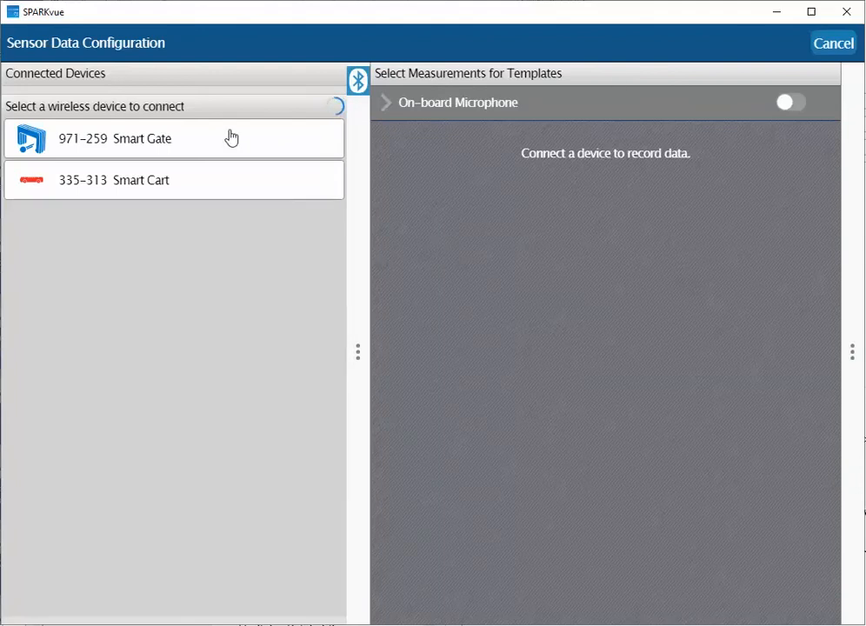
pyautogui.click(115, 140)
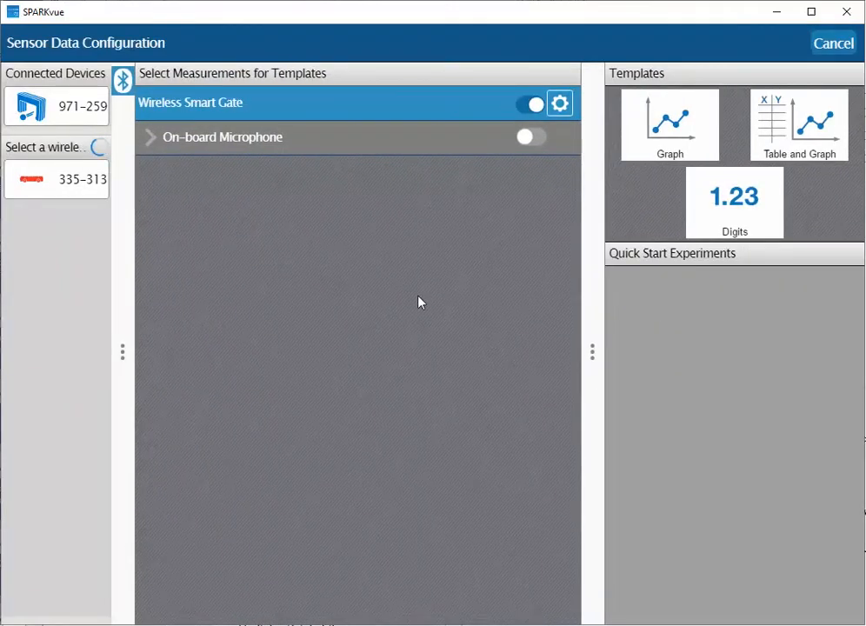
pyautogui.moveTo(560, 104)
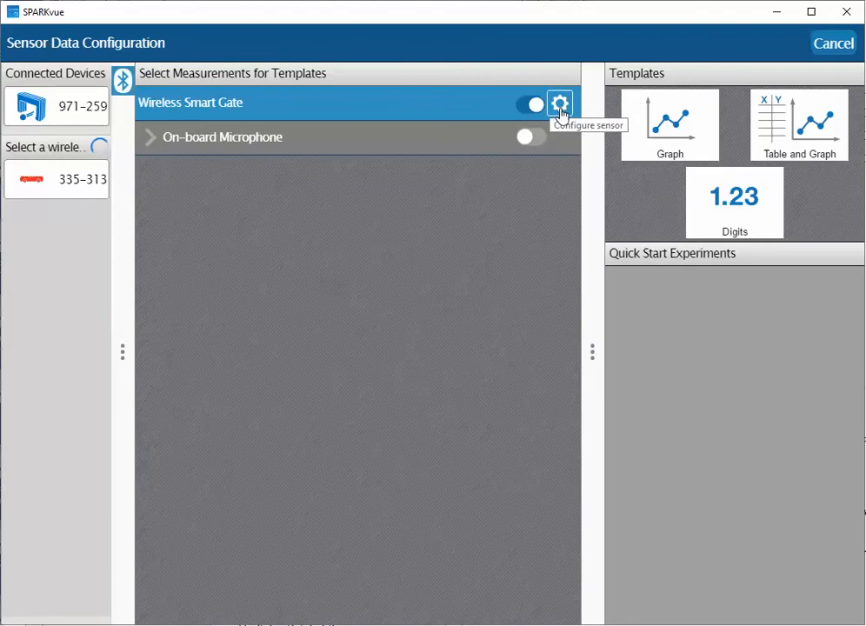
# Assign the Smart Gate to Time Of Flight under Smart Gate and Auxiliary Port
pyautogui.click(560, 105)
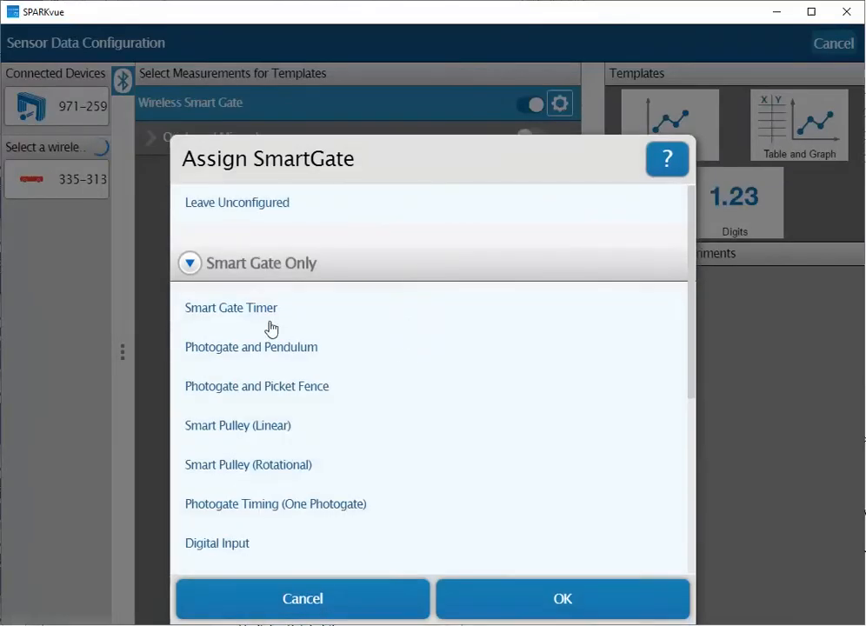
pyautogui.moveTo(366, 287)
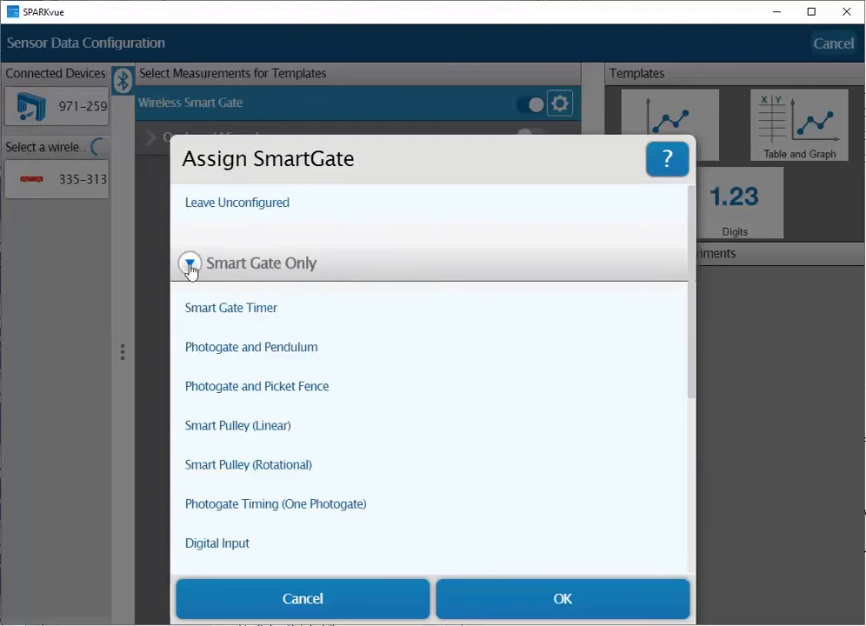
pyautogui.click(190, 263)
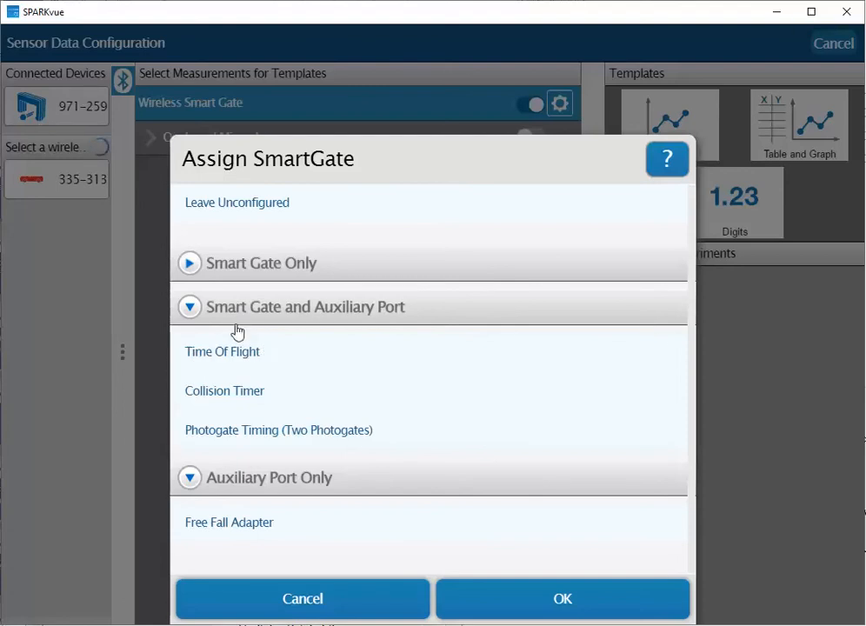
pyautogui.click(223, 352)
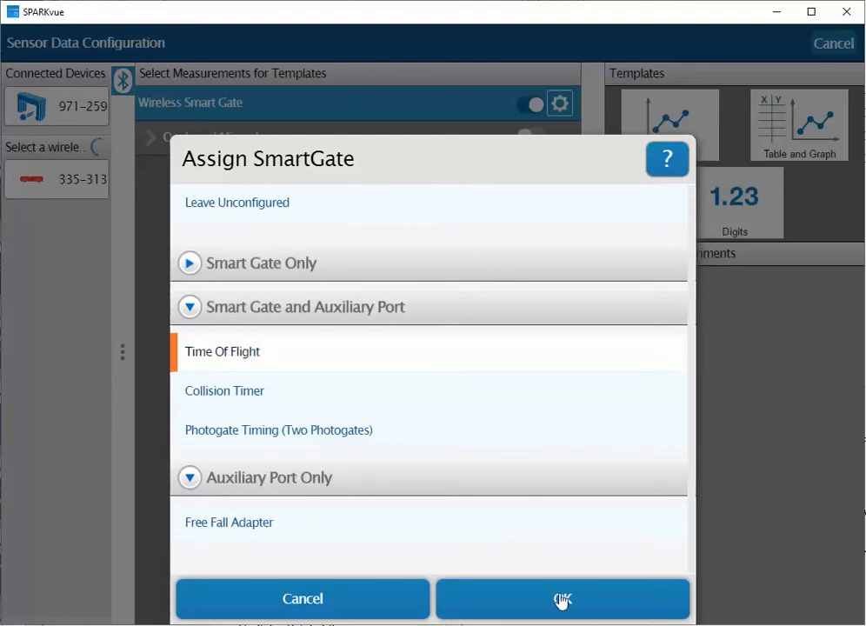
pyautogui.click(564, 598)
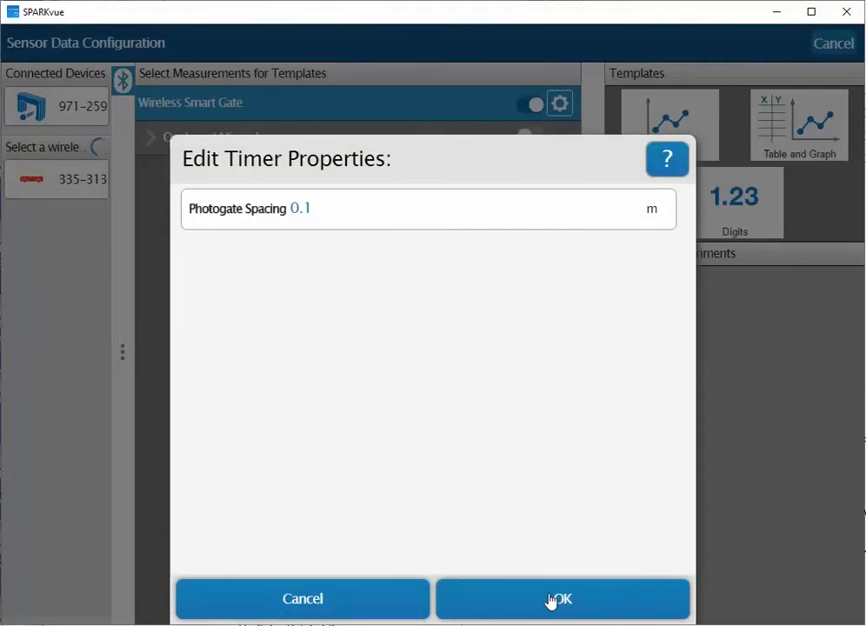
# Keep 0.1 m photogate spacing and check both Initial Velocity and Time Of Flight
pyautogui.click(564, 598)
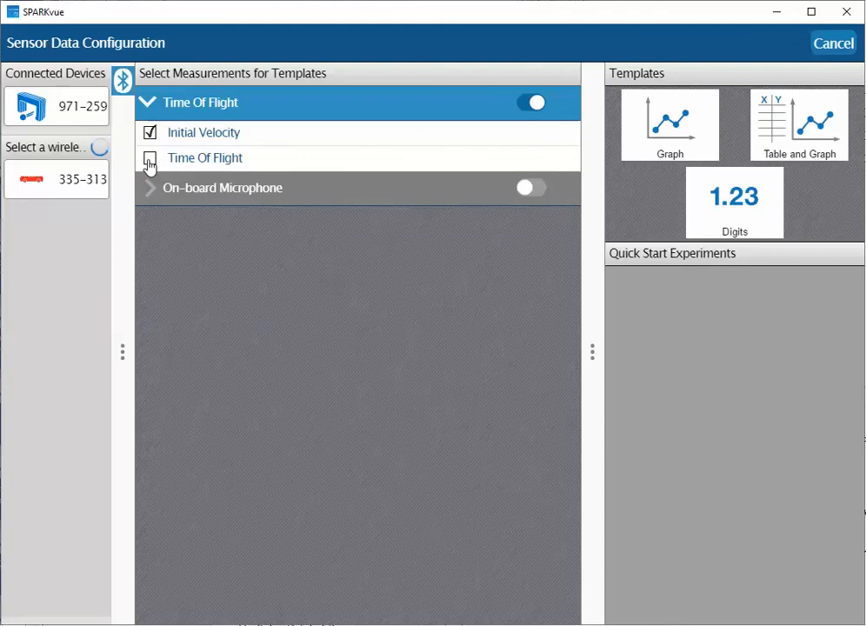
pyautogui.click(149, 156)
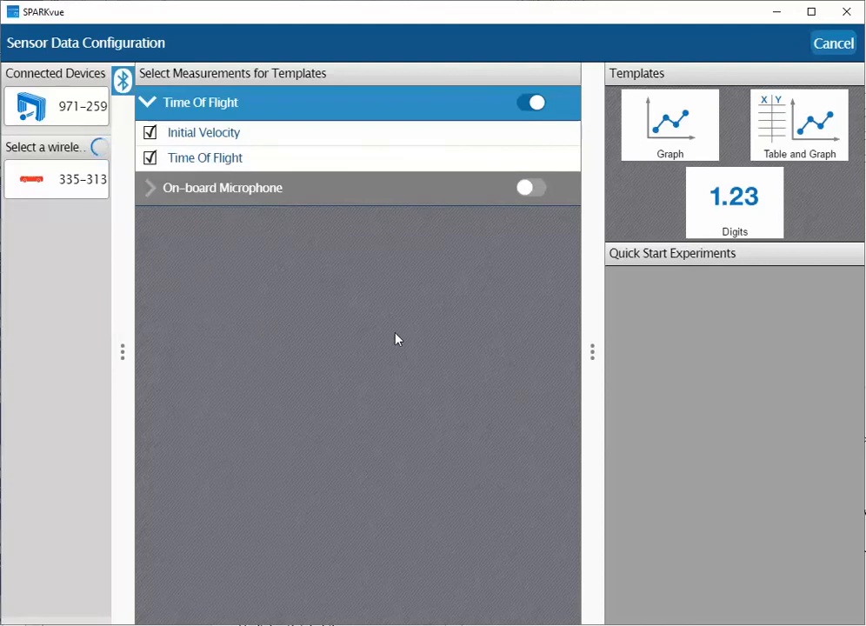
pyautogui.moveTo(317, 252)
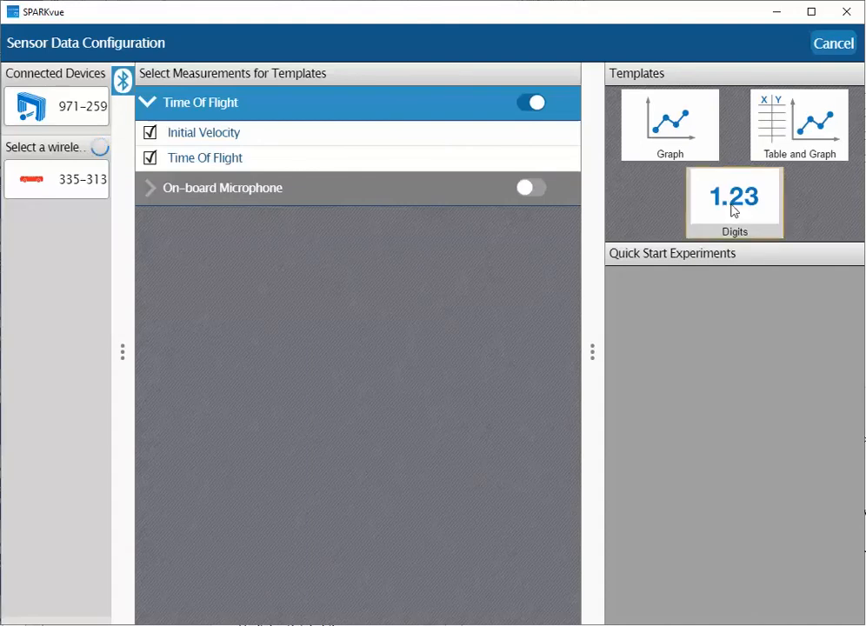
# Build a Digits display of Initial Velocity (m/s) and Time Of Flight (s)
pyautogui.click(734, 202)
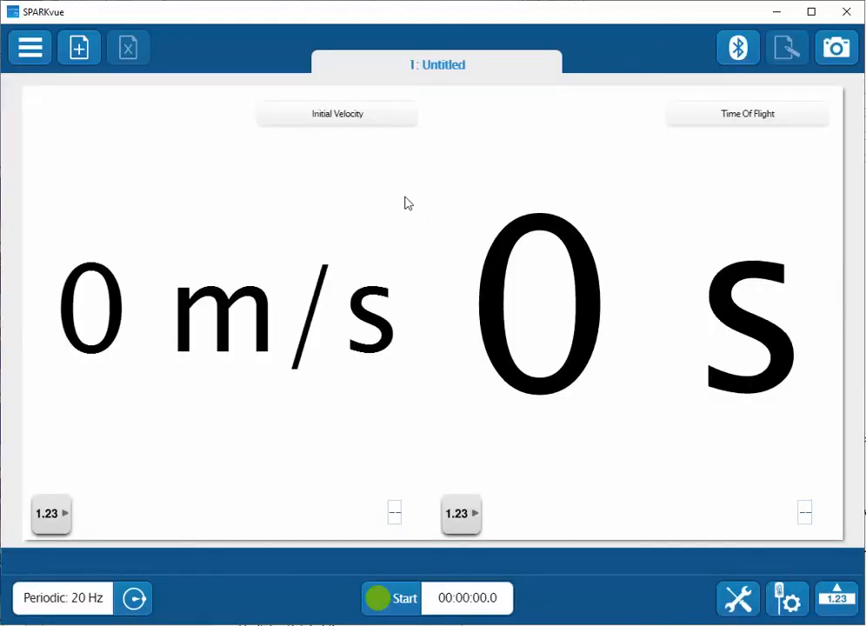
pyautogui.moveTo(271, 224)
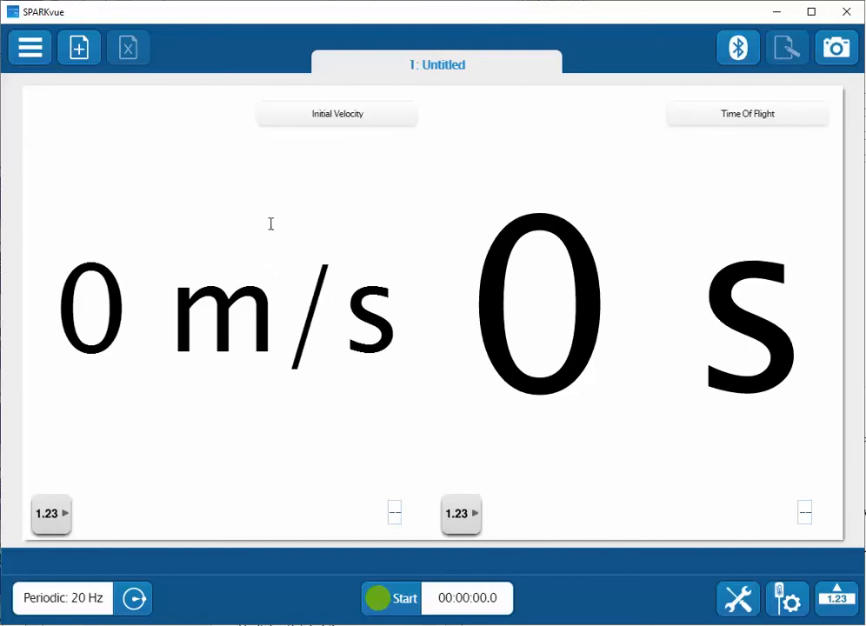
pyautogui.moveTo(685, 280)
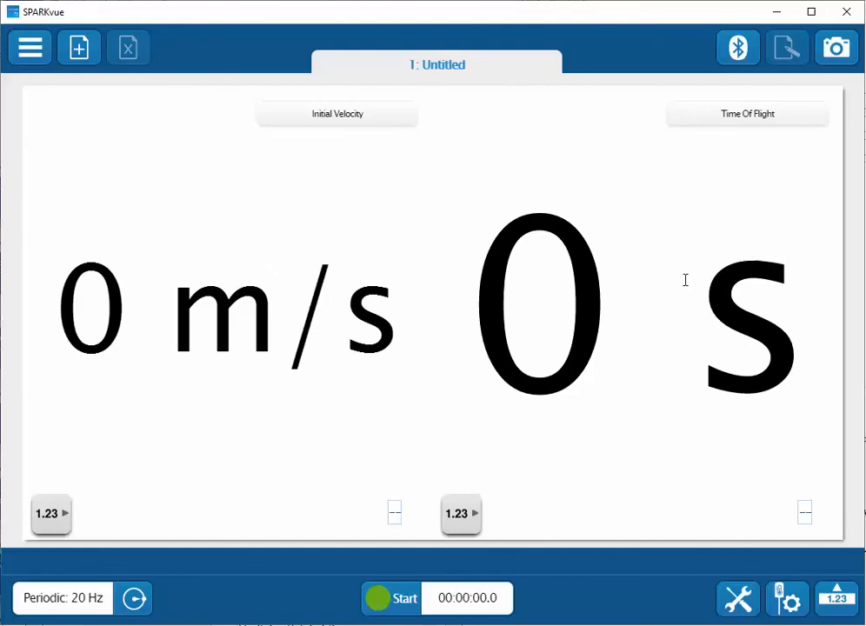
pyautogui.moveTo(581, 484)
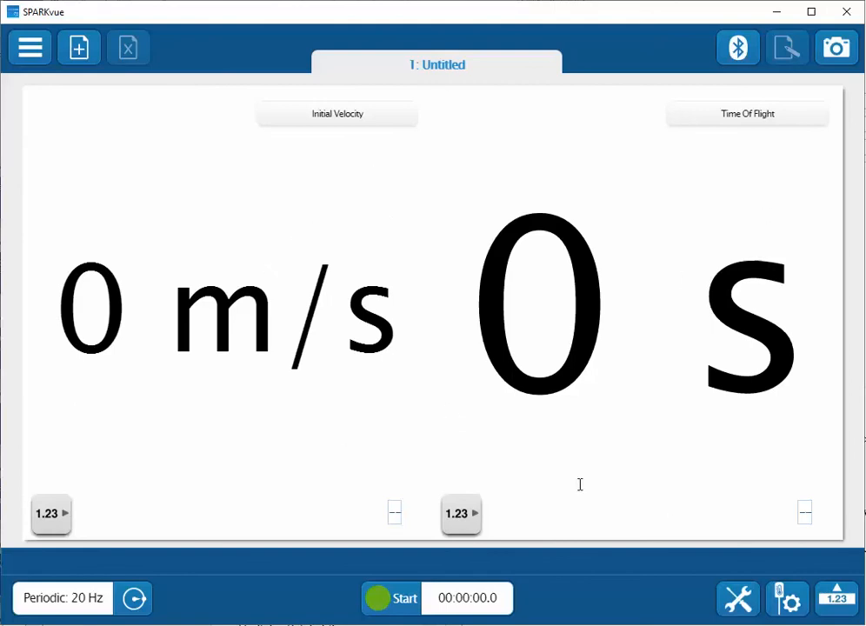
pyautogui.moveTo(578, 473)
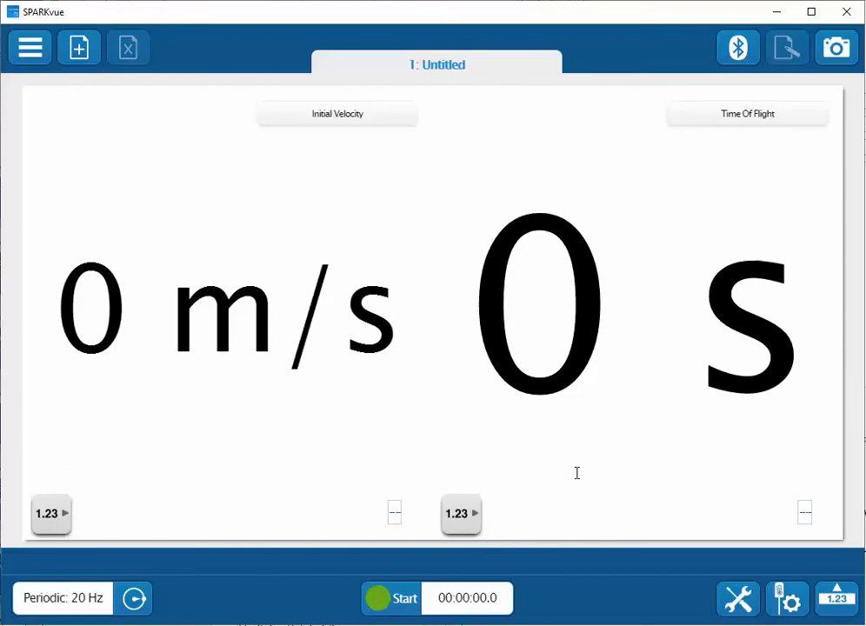